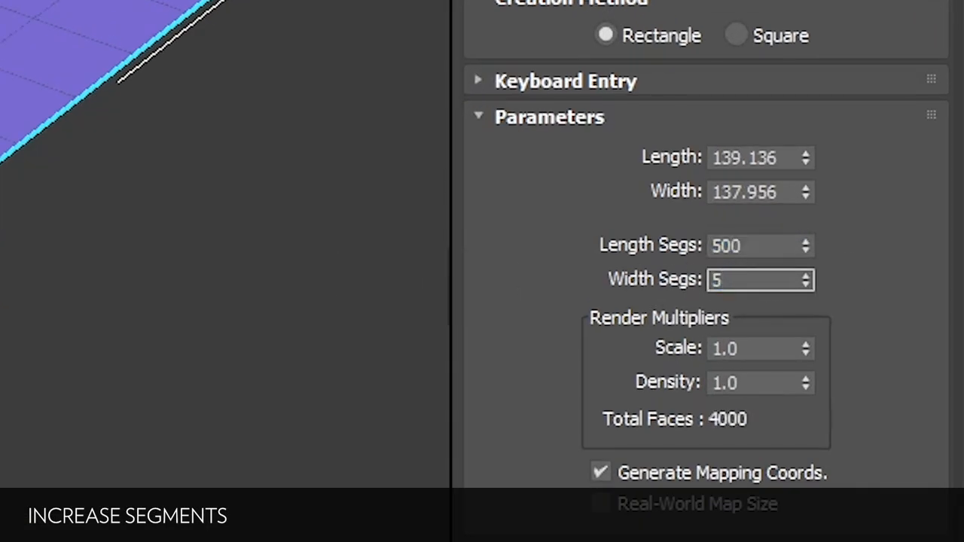
Step: Set the plane's Length Segs and Width Segs to 500 for a dense subdivision
type("500")
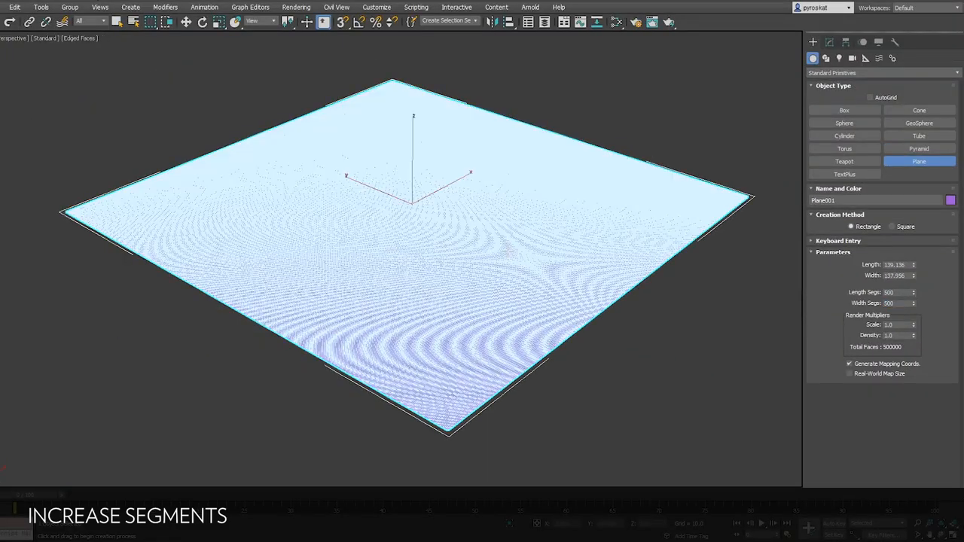
left_click_drag(169, 135, 577, 218)
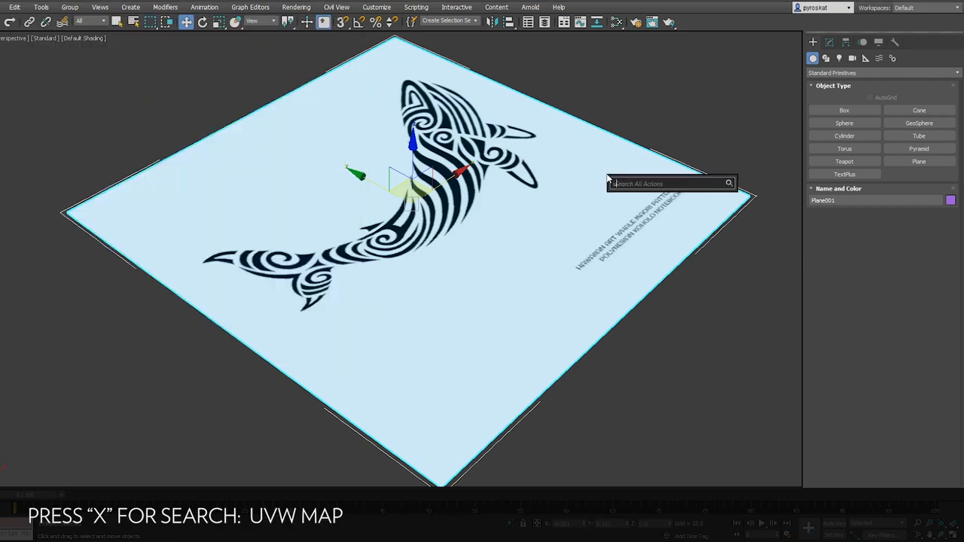
Step: Add a UVW Map modifier and Bitmap Fit it to the whale image's proportions
type("uvw")
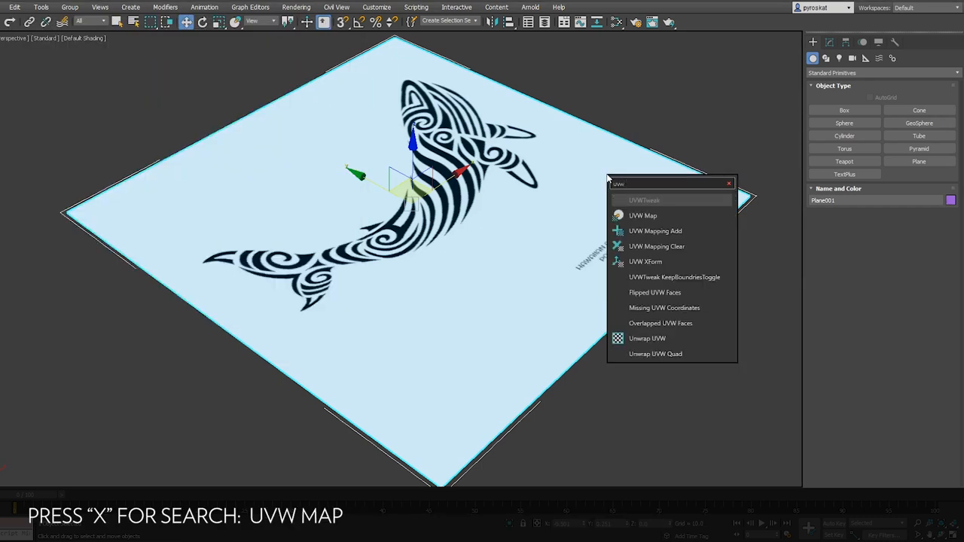
mouse_move(642, 216)
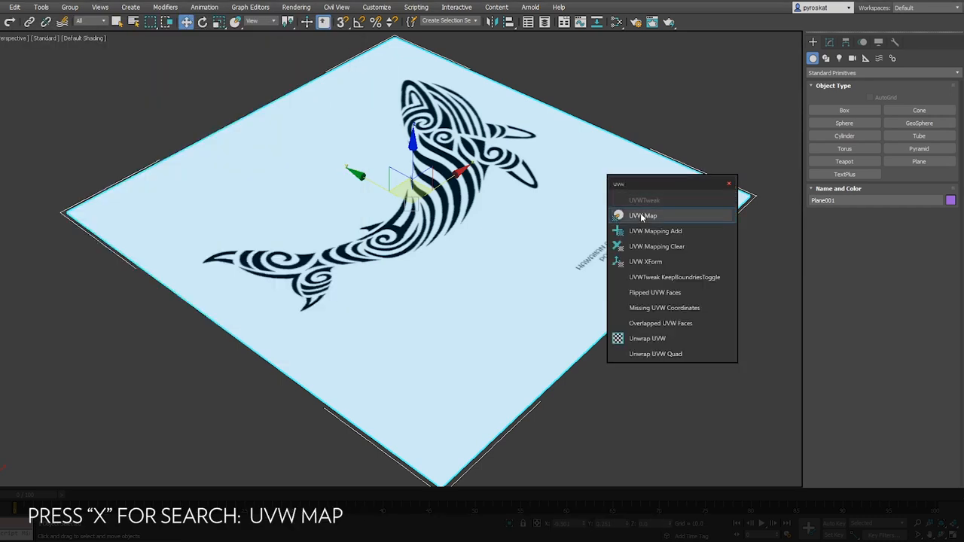
left_click(642, 216)
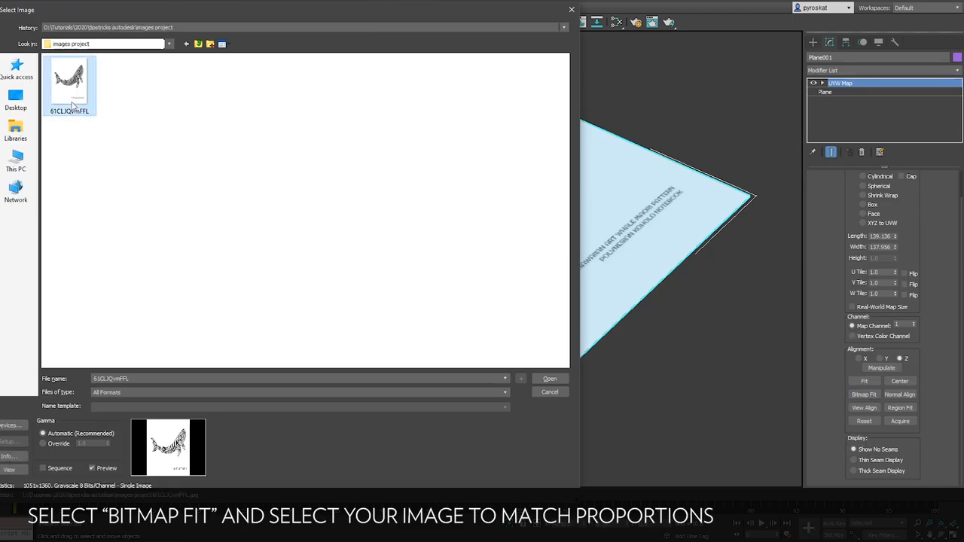
left_click(548, 378)
type("displace")
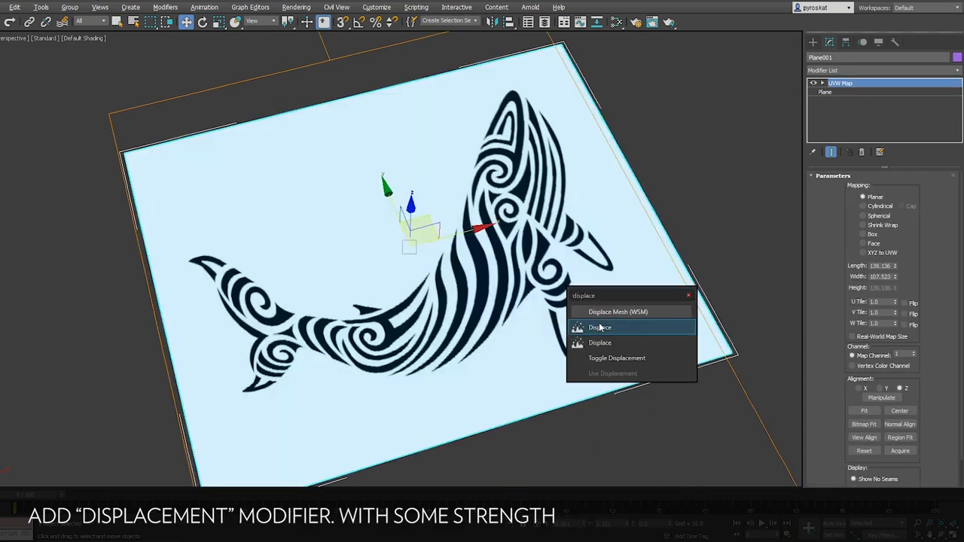
Step: Add a Displace modifier with raised Strength using the whale image and existing UVW mapping
left_click(599, 344)
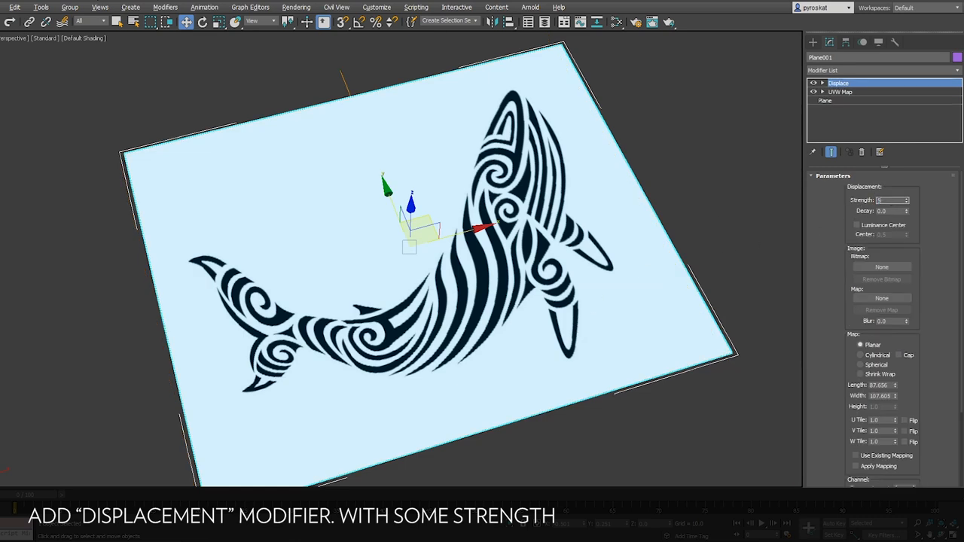
left_click_drag(167, 135, 881, 287)
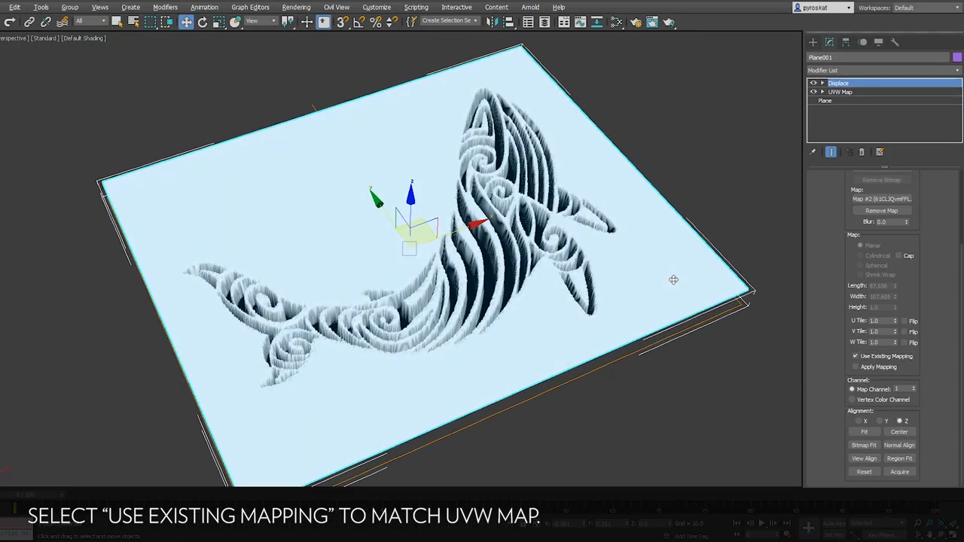
left_click(919, 187)
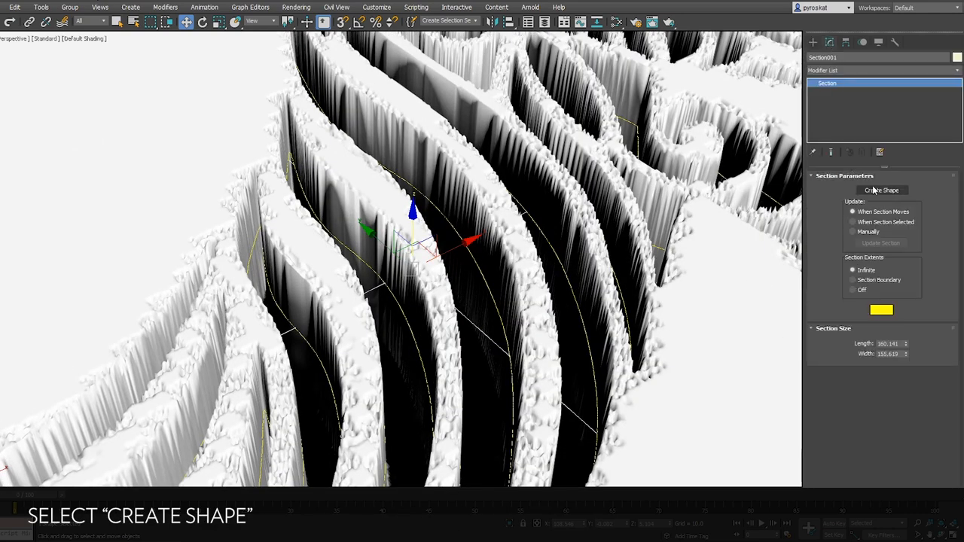
Step: Create a spline shape named Whale from the section through the relief
left_click(881, 190)
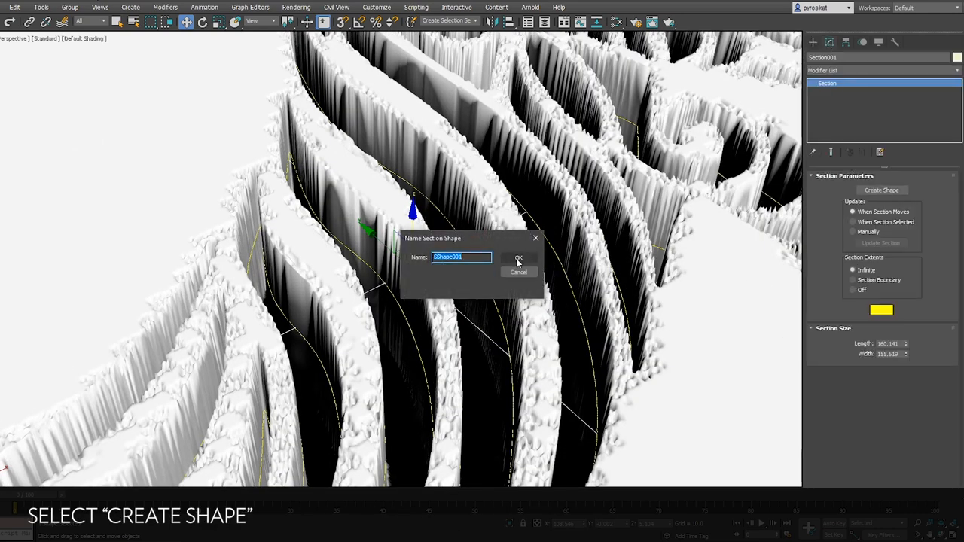
left_click(518, 258)
type("relax")
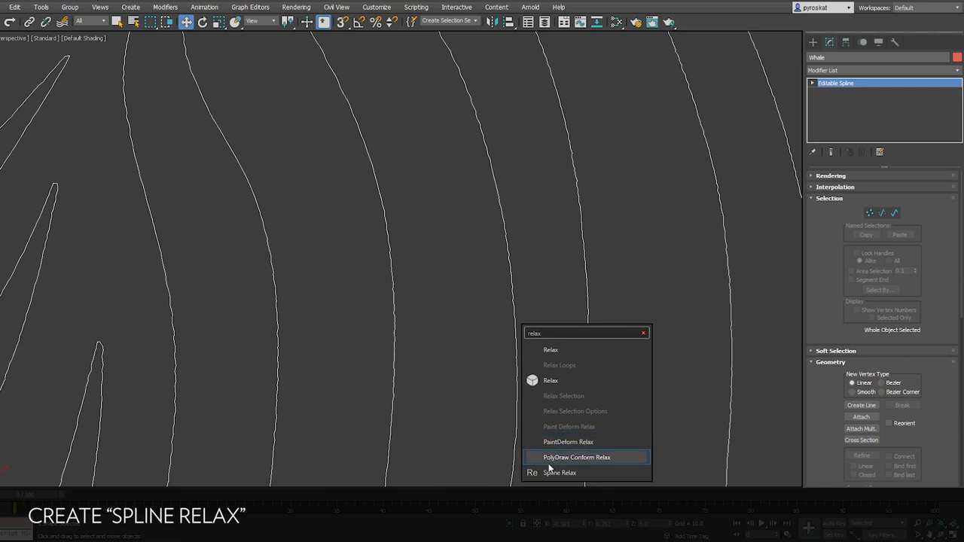
Step: Add a Spline Relax modifier to the Whale outline and set its Iterations
left_click(560, 473)
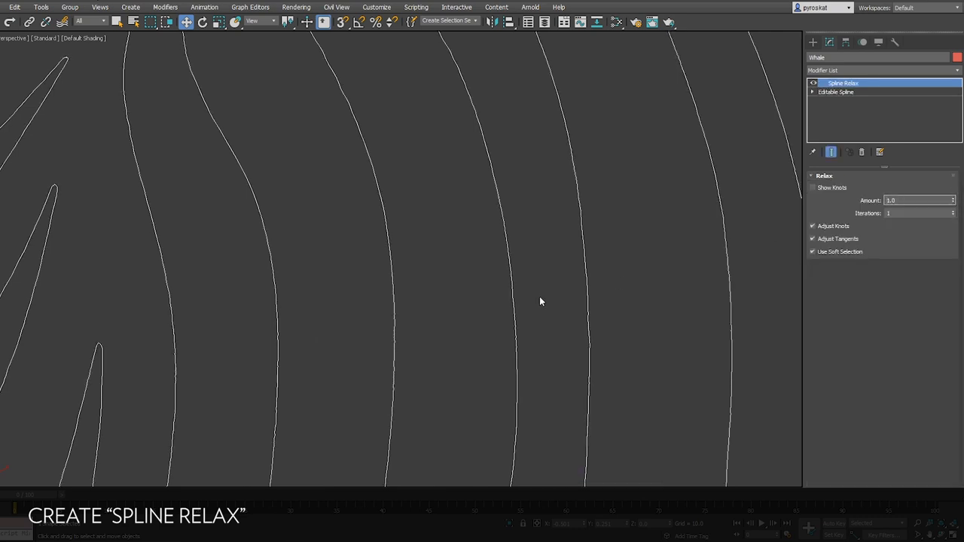
left_click(952, 211)
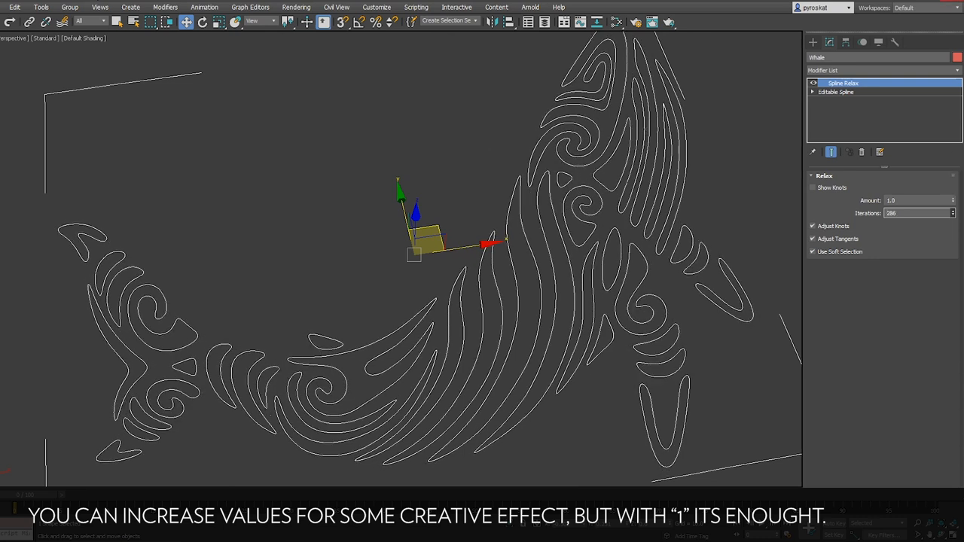
Step: Add Optimize Spline with Show Knots on and a By % reduction around 96
type("optim")
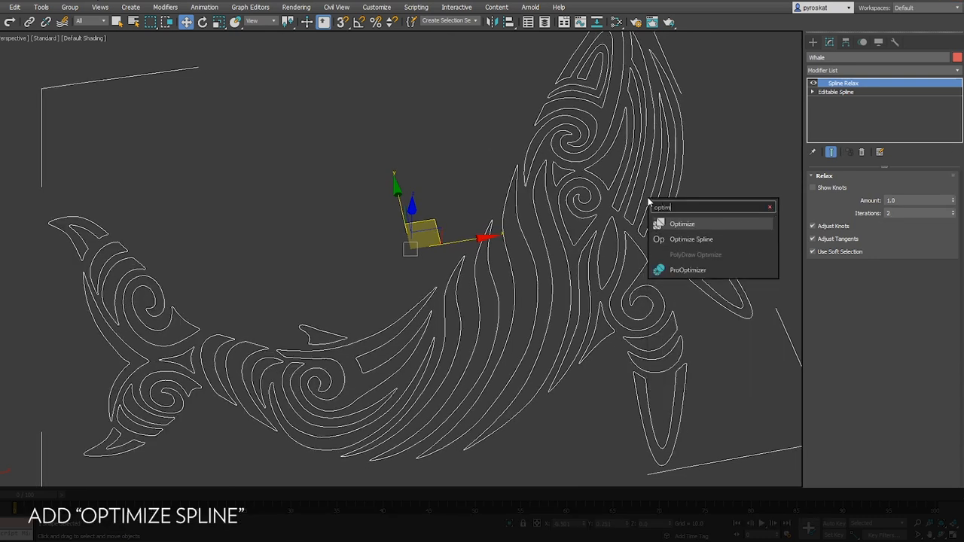
mouse_move(690, 238)
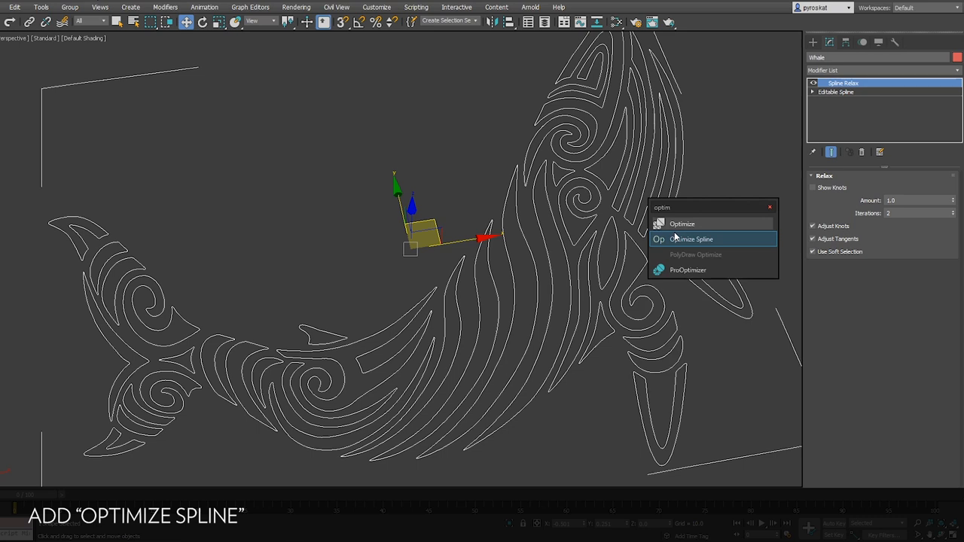
left_click(690, 238)
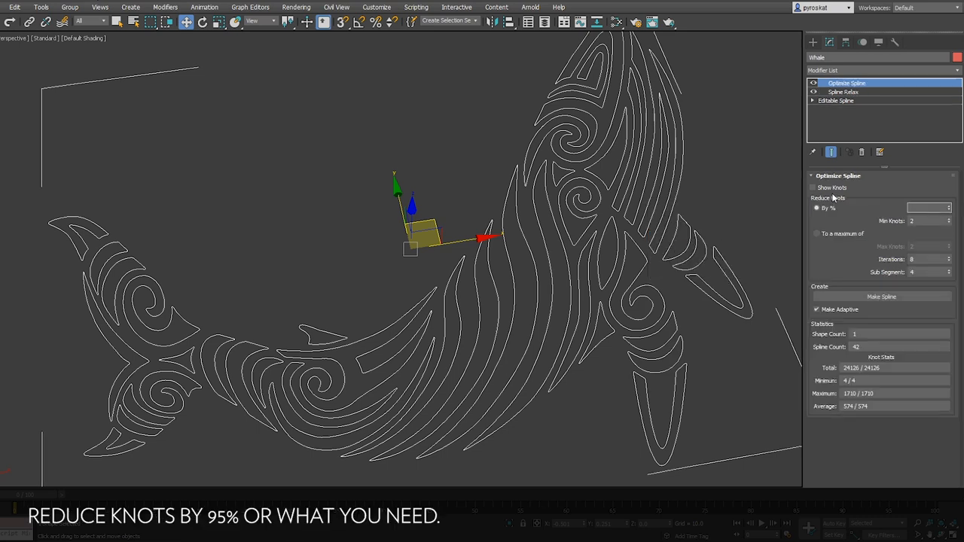
left_click(812, 187)
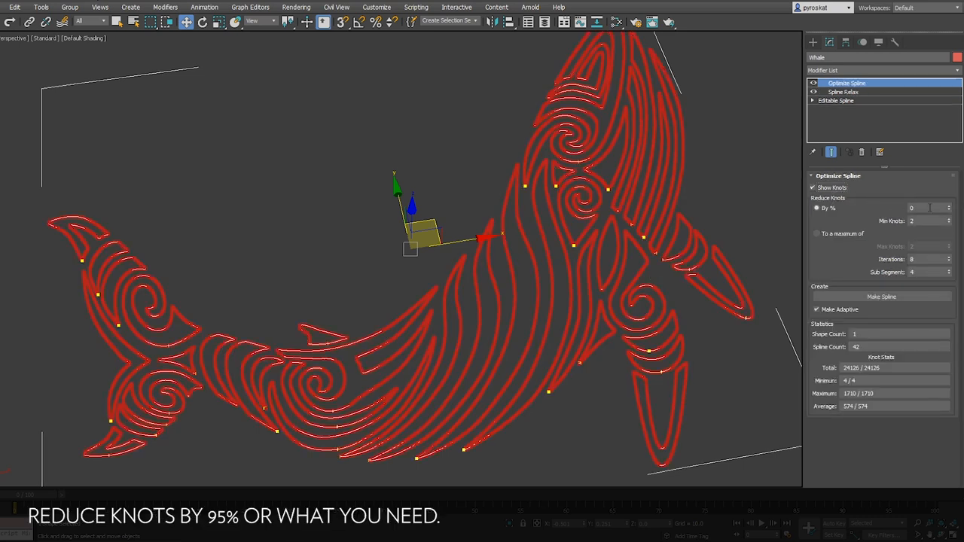
type("96")
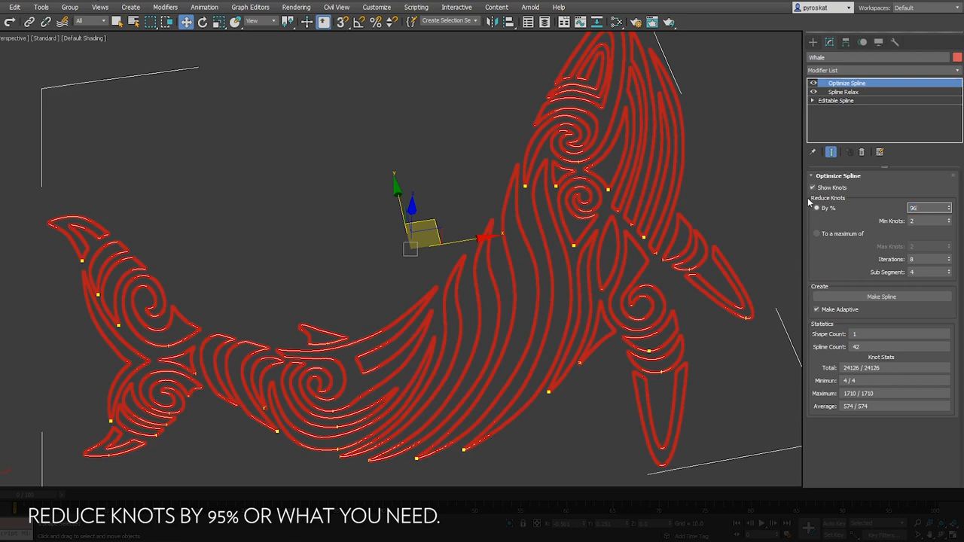
type("36")
type("beve")
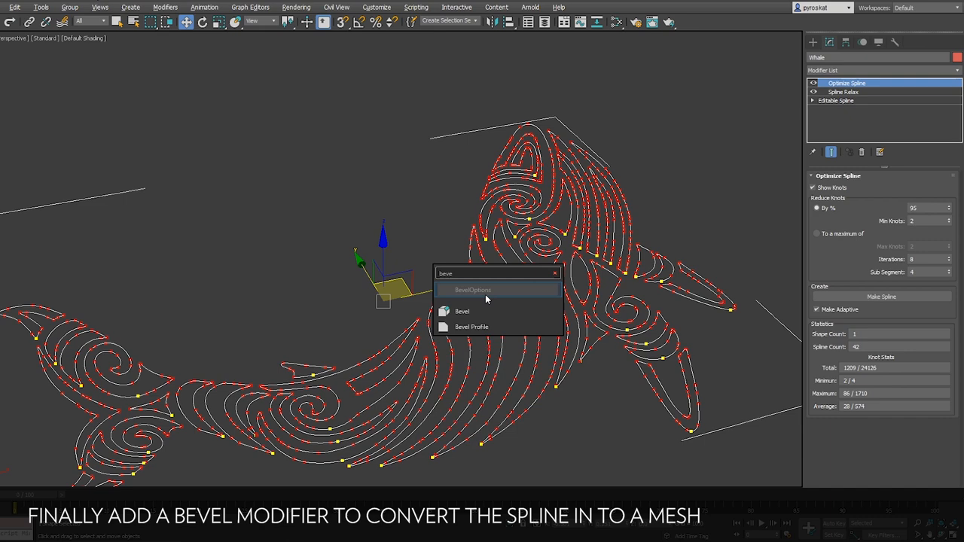
Step: Add a Bevel modifier and give a level outline of -0.3 to form the beveled solid mesh
left_click(461, 310)
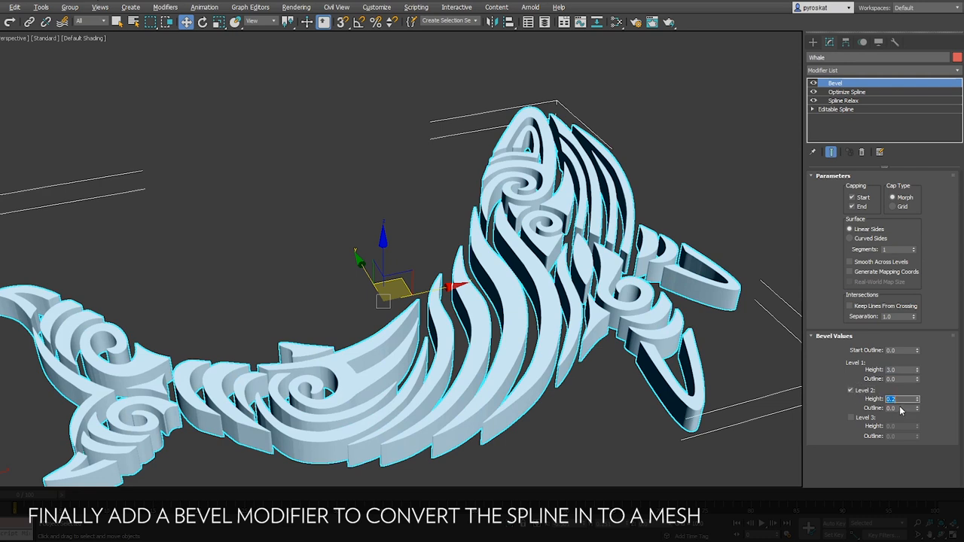
type("-0.3")
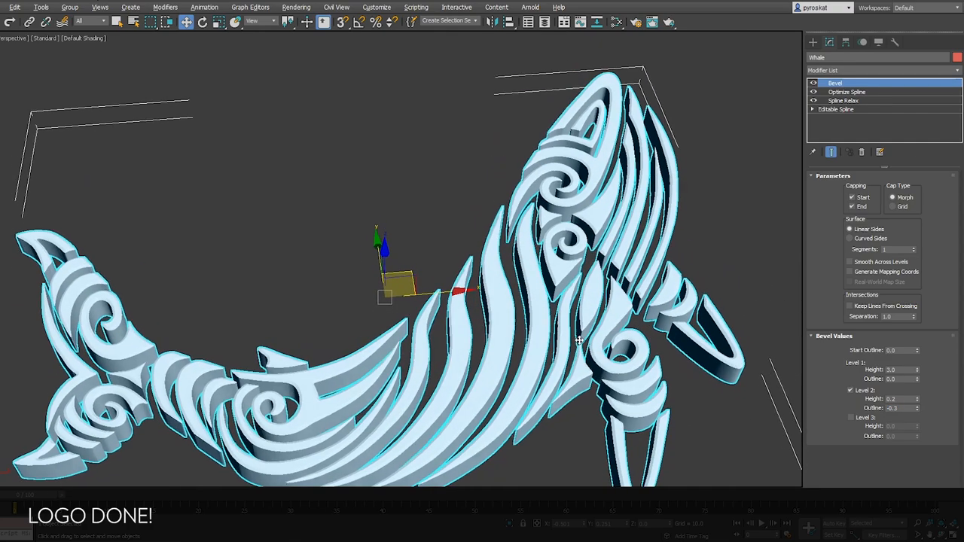
left_click_drag(580, 339, 561, 309)
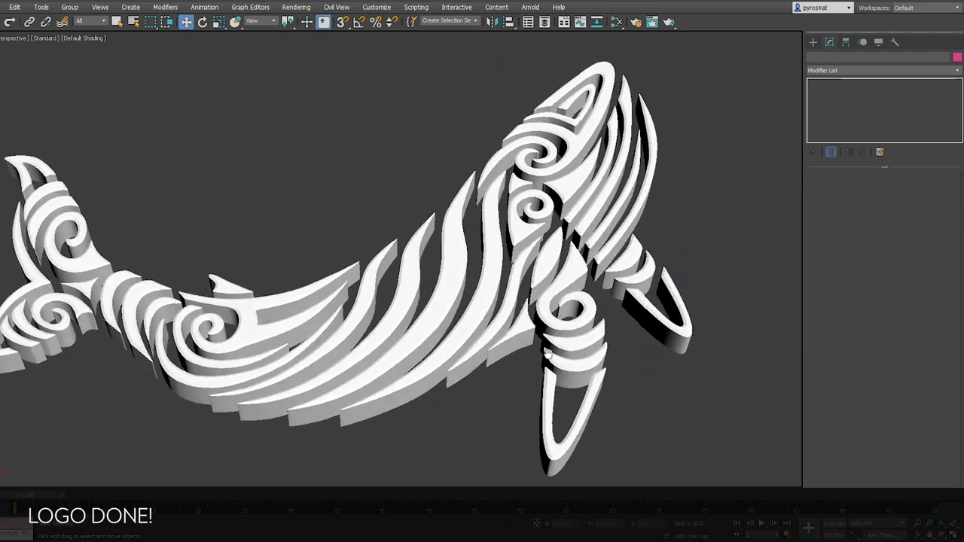
left_click_drag(549, 352, 564, 343)
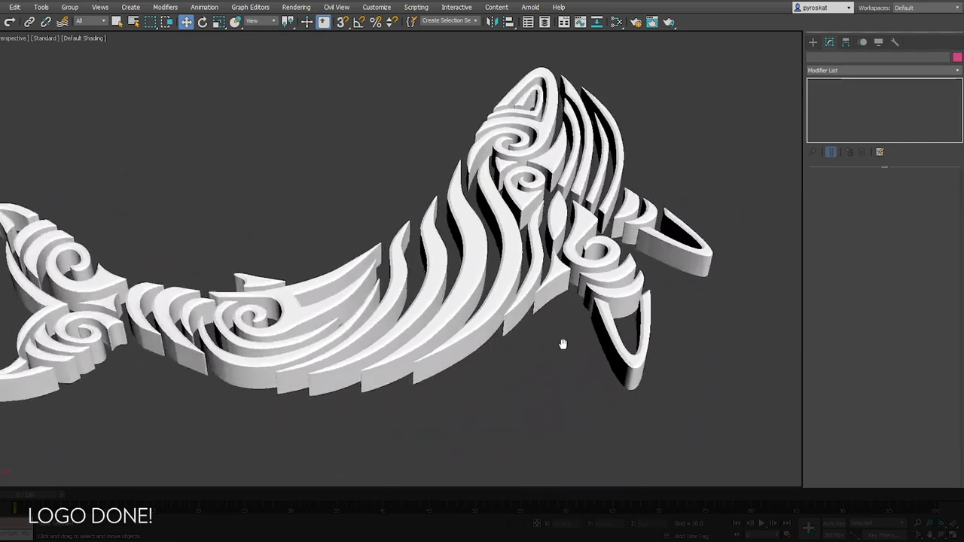